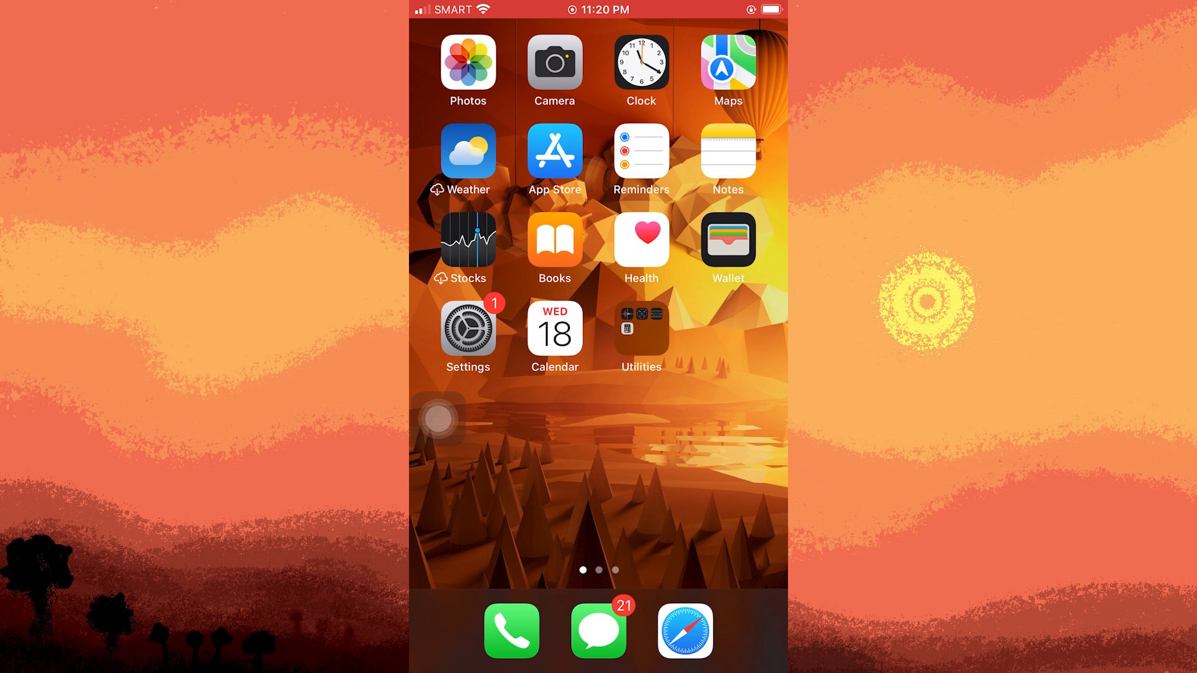
- Open Settings and go into the Apple ID account page, scrolling its options
click(468, 329)
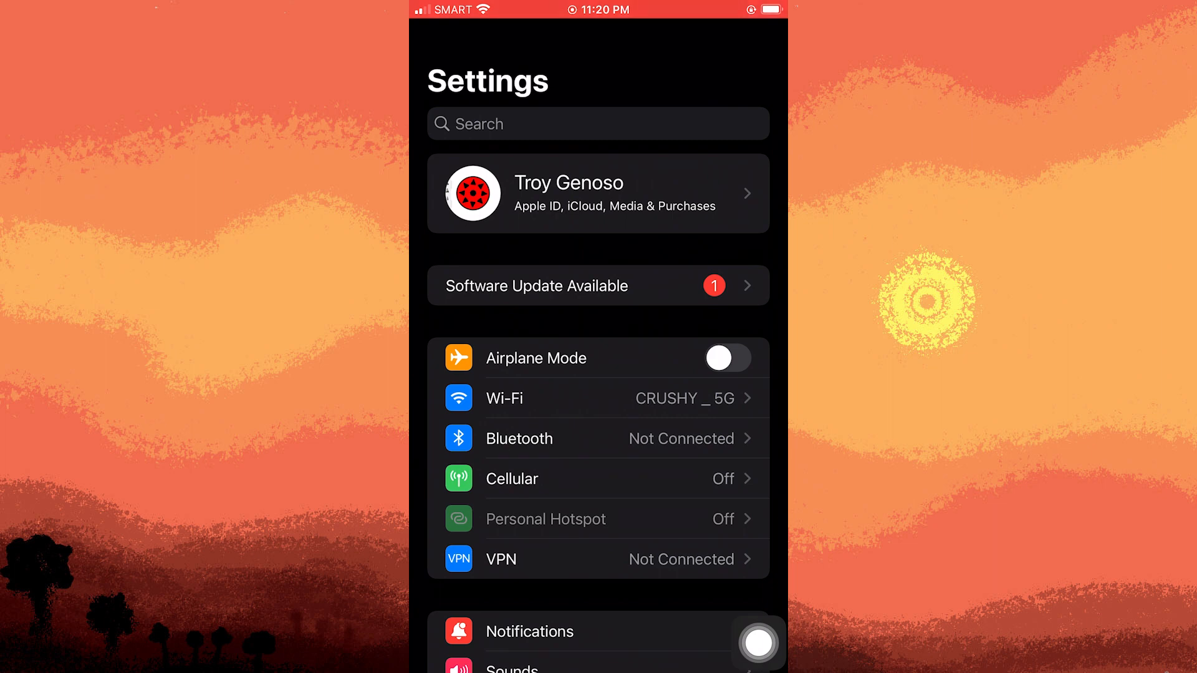
click(598, 193)
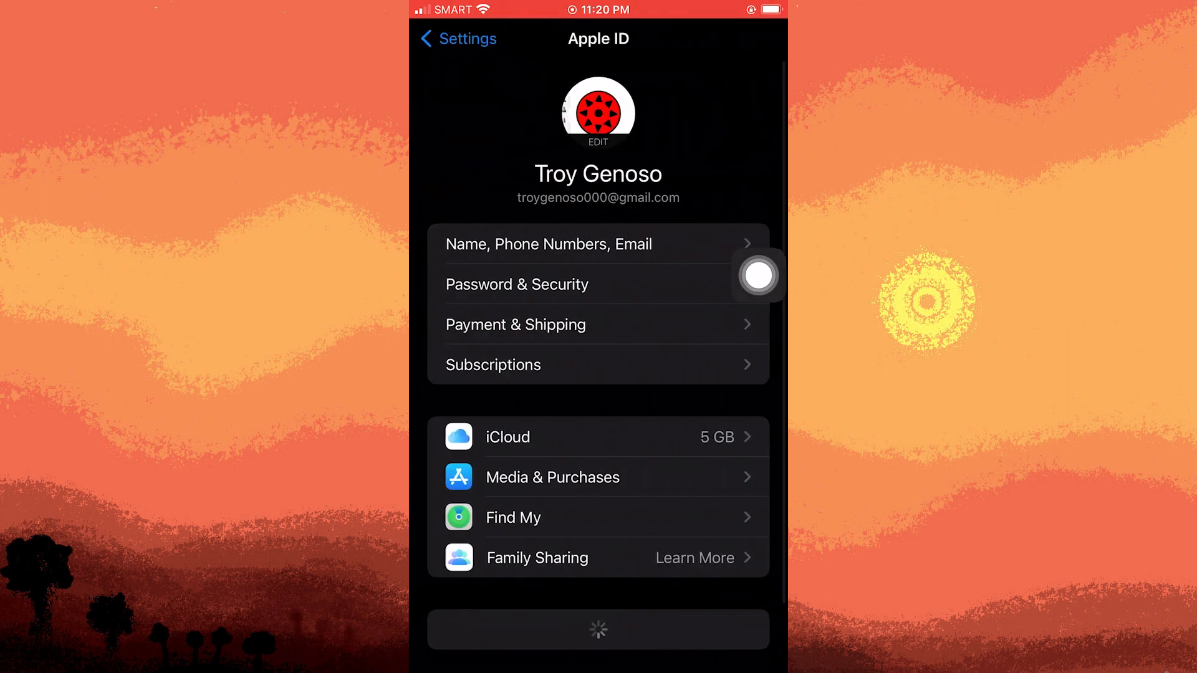
scroll(down, 3)
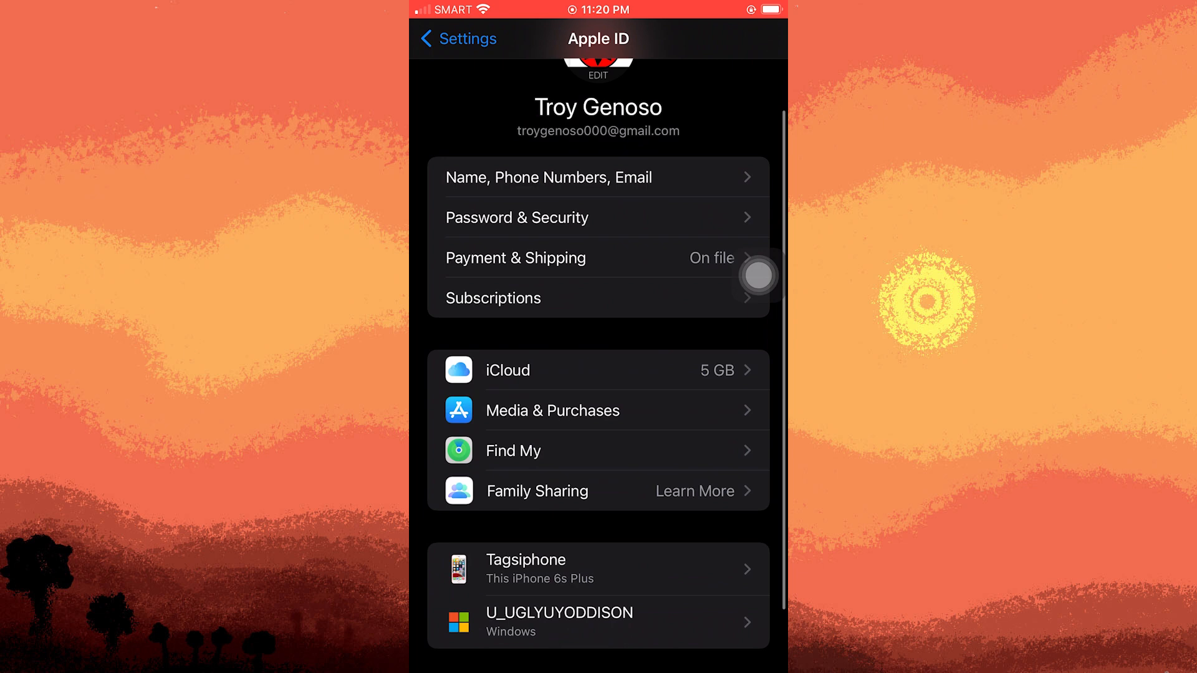
- View iCloud storage and the Photos sync options
click(506, 370)
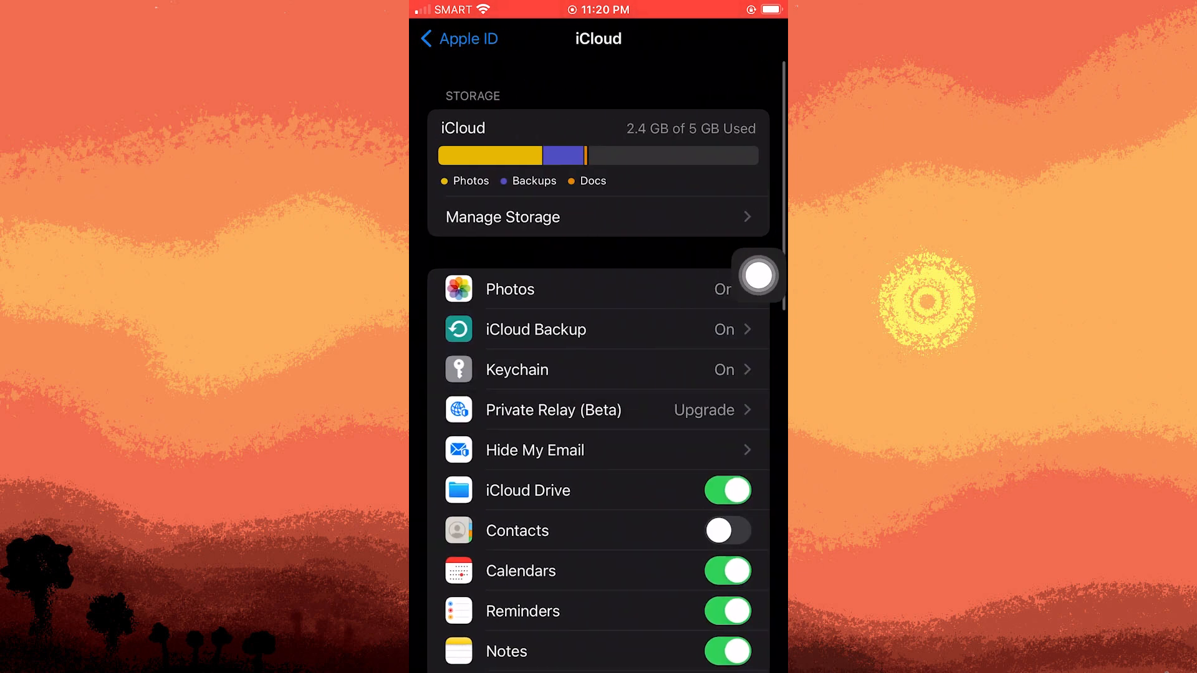
click(502, 217)
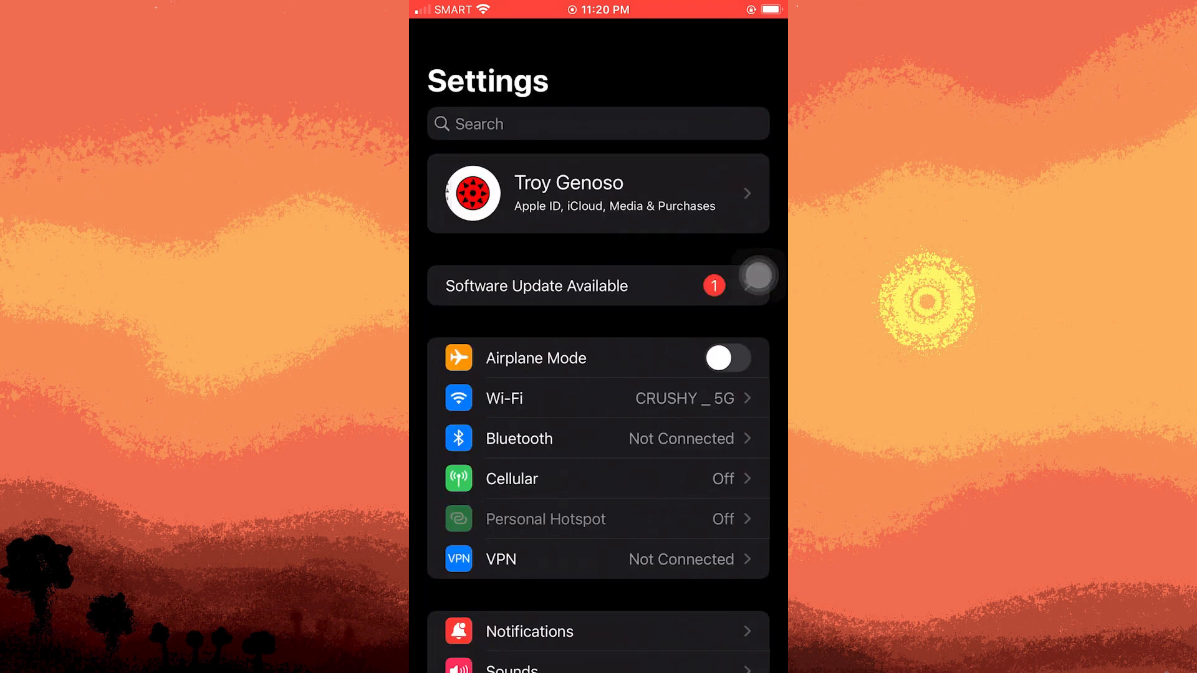
- Scroll down the Settings list and go into General to reach iPhone Storage
scroll(down, 3)
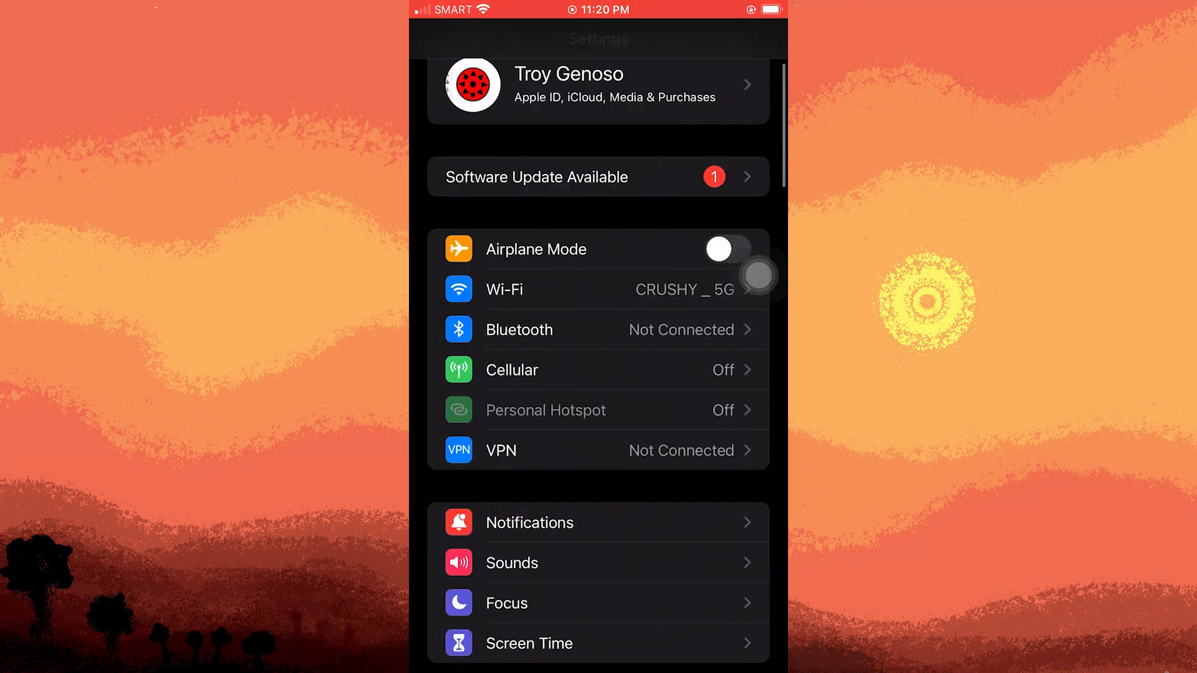
scroll(down, 3)
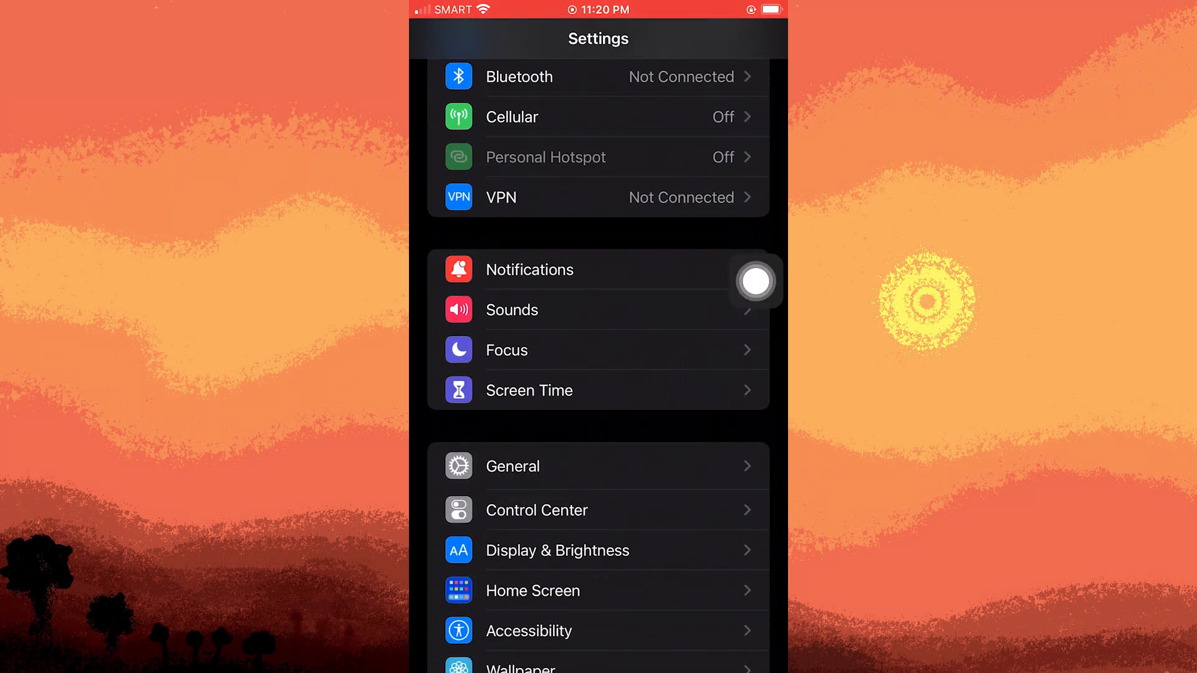
click(512, 466)
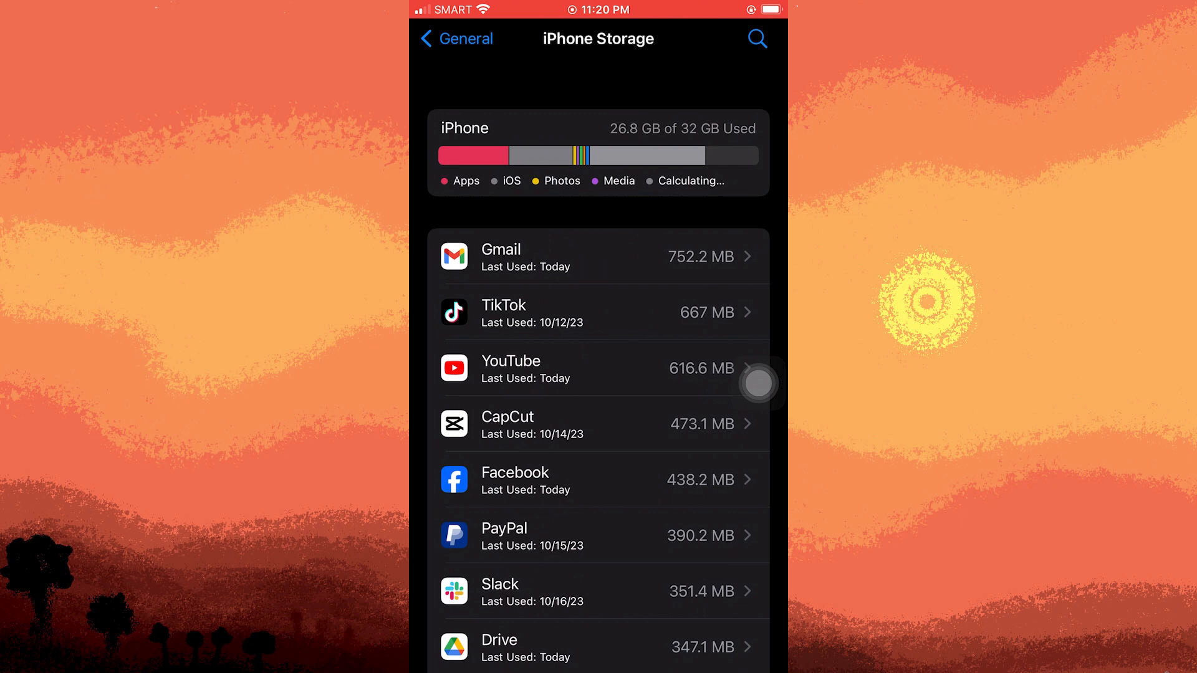
- Scroll through the app list ranked by storage used, then navigate back
scroll(down, 3)
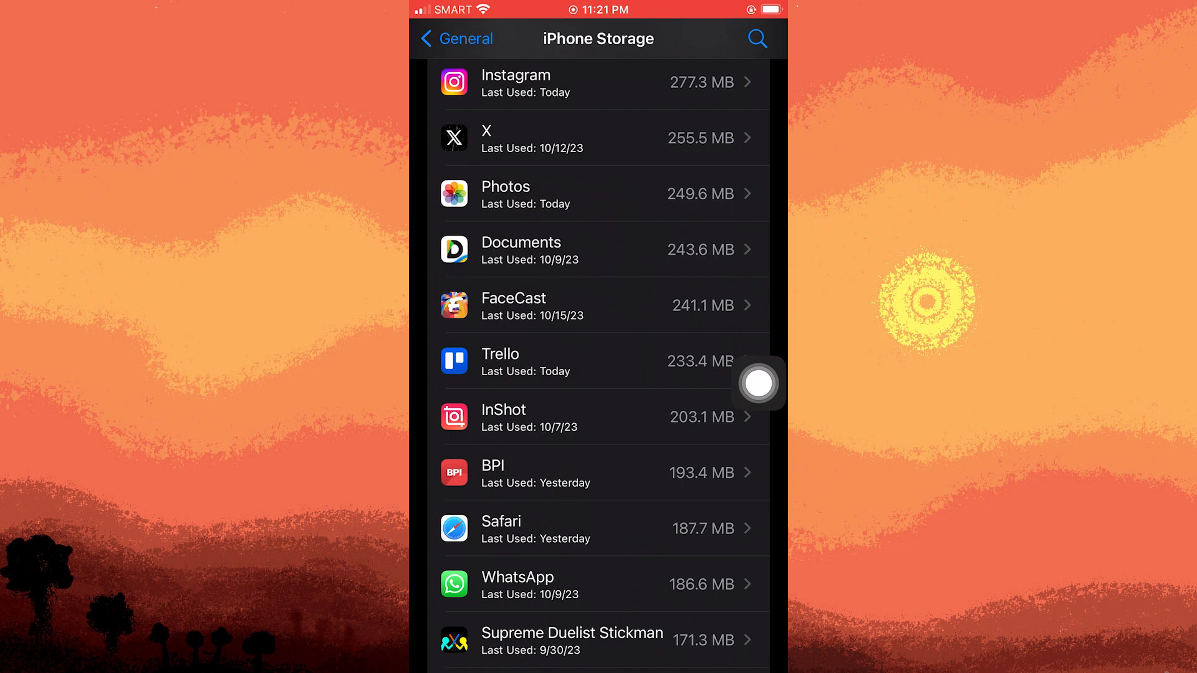
scroll(down, 3)
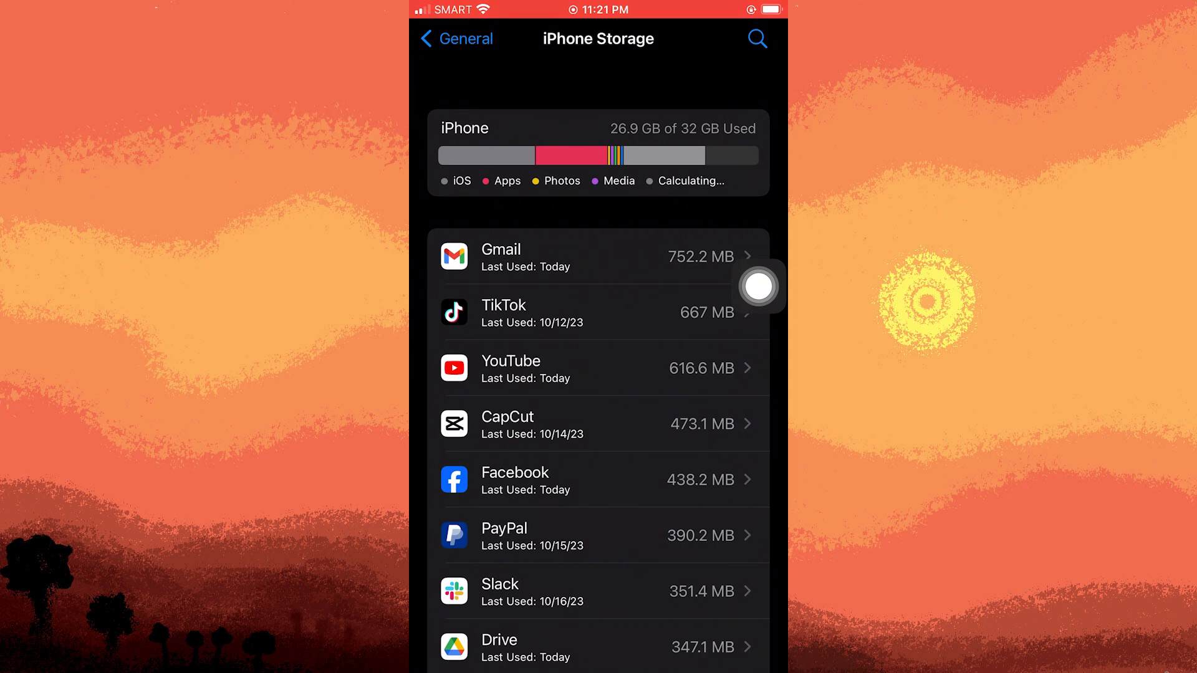
click(455, 38)
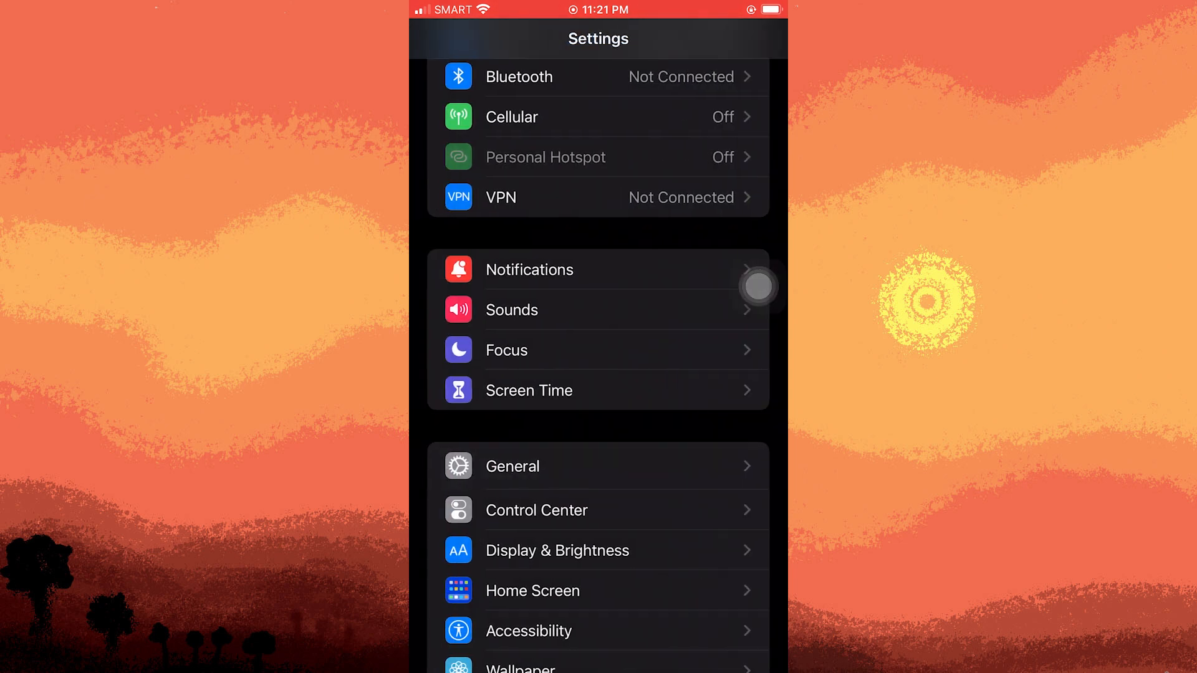
- Return to the Apple ID account page to reach iCloud Photos options
scroll(down, 3)
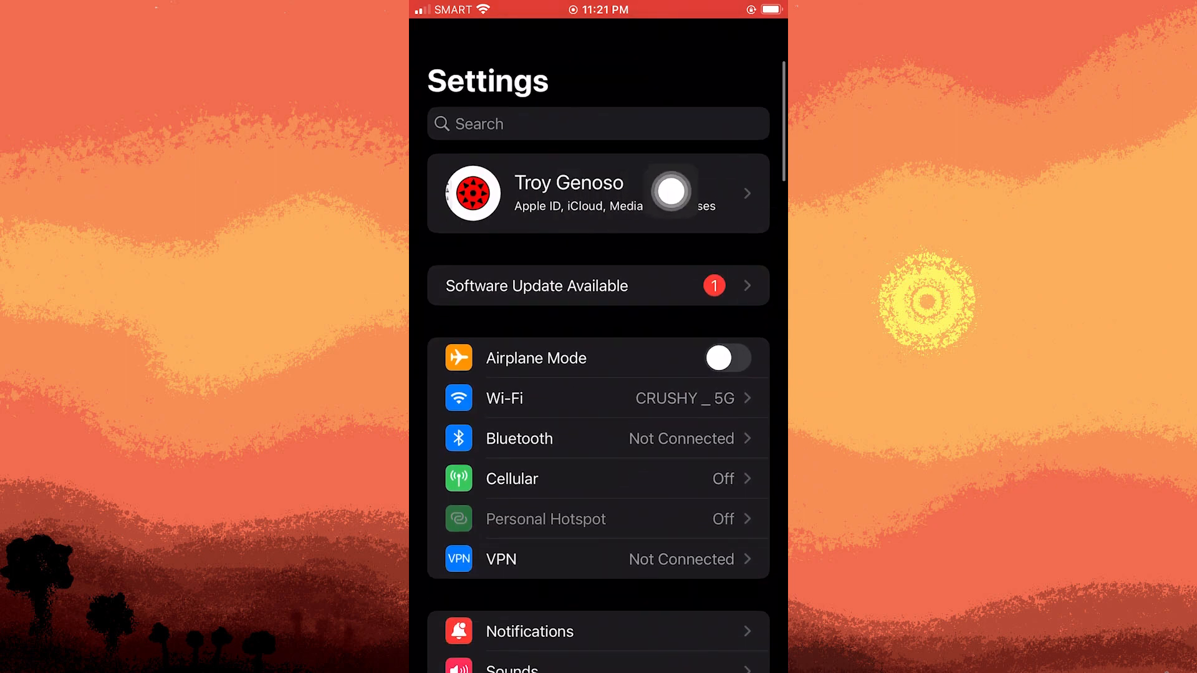
click(569, 193)
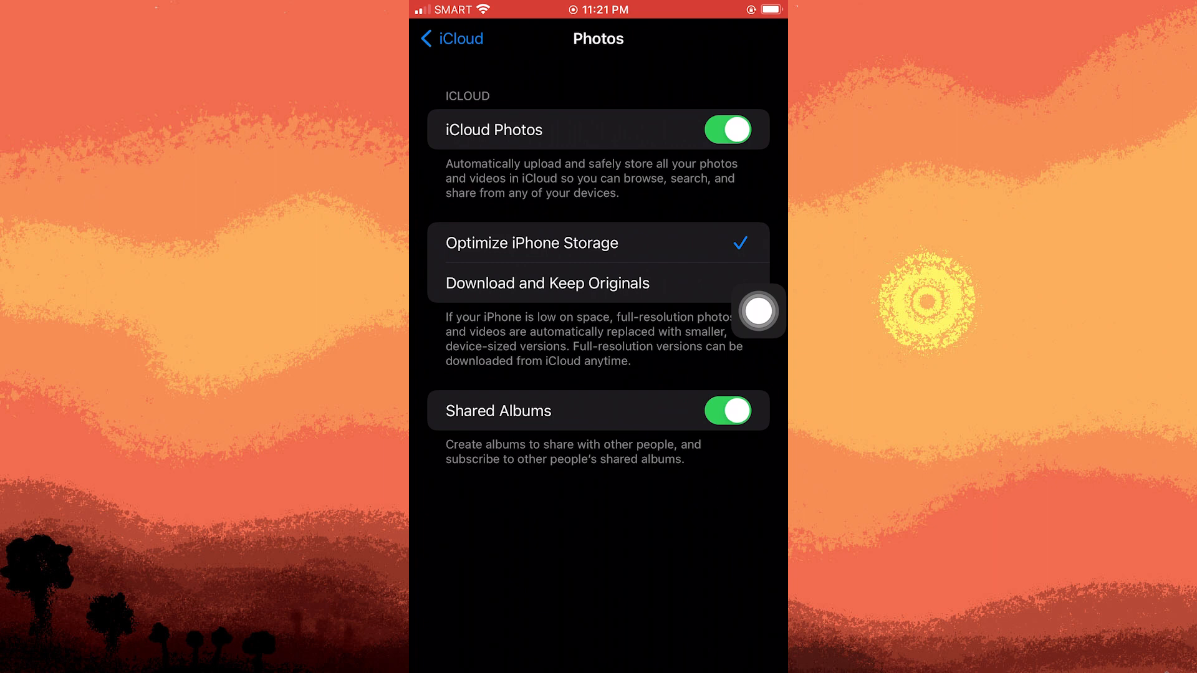
- Choose Download and Keep Originals, then switch iCloud Photos off to show the confirmation
click(547, 282)
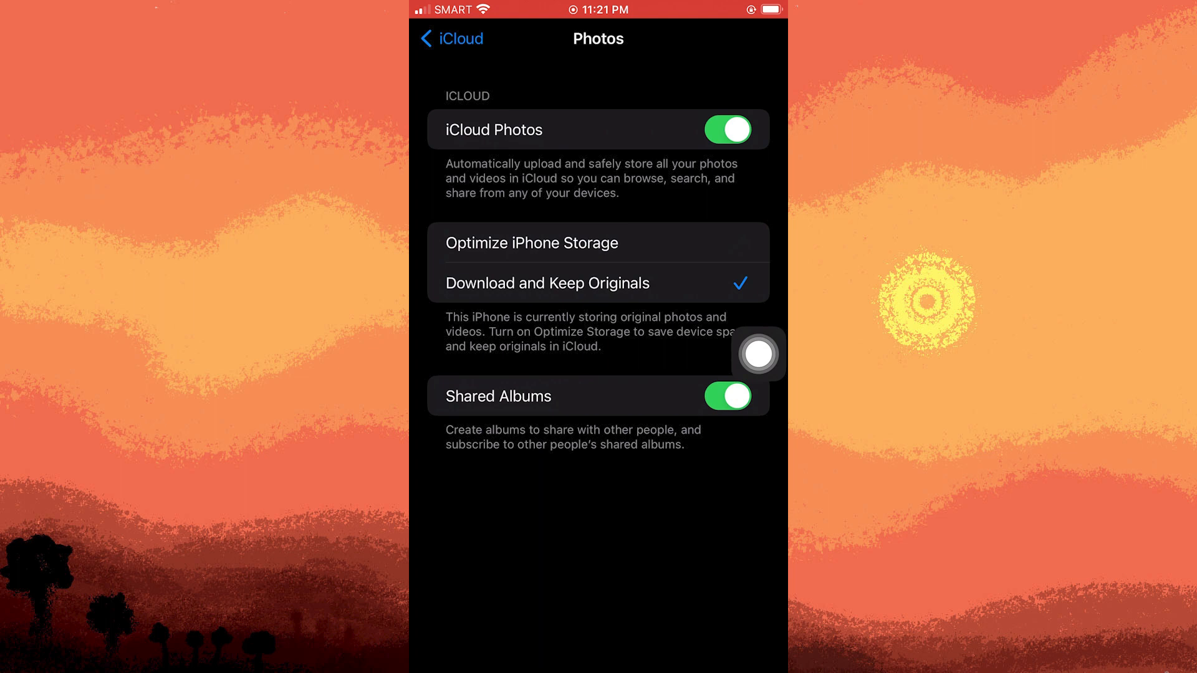
click(726, 129)
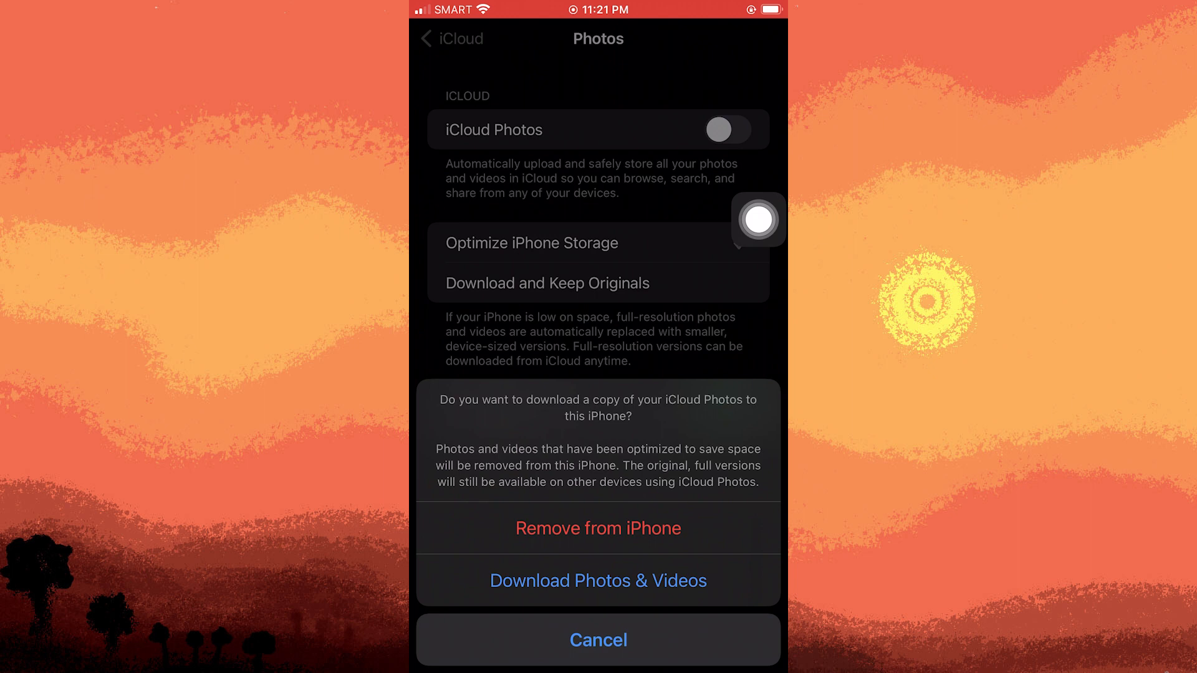